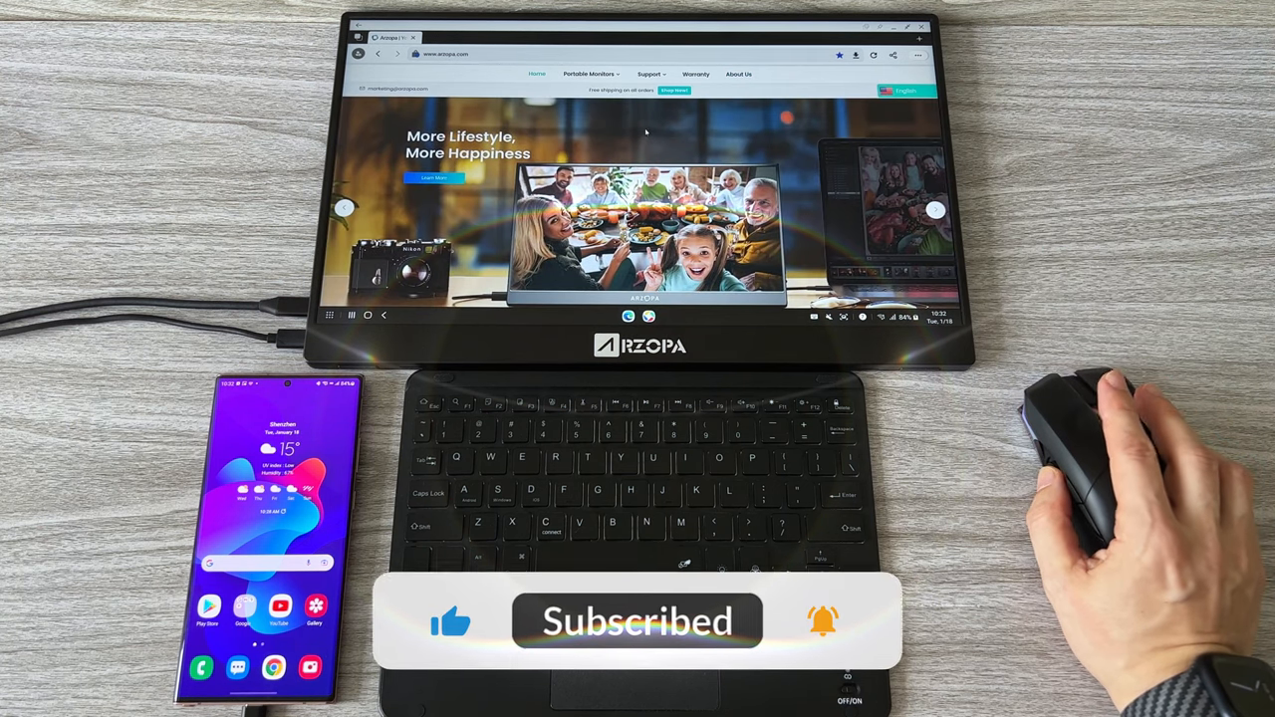
scroll(down, 3)
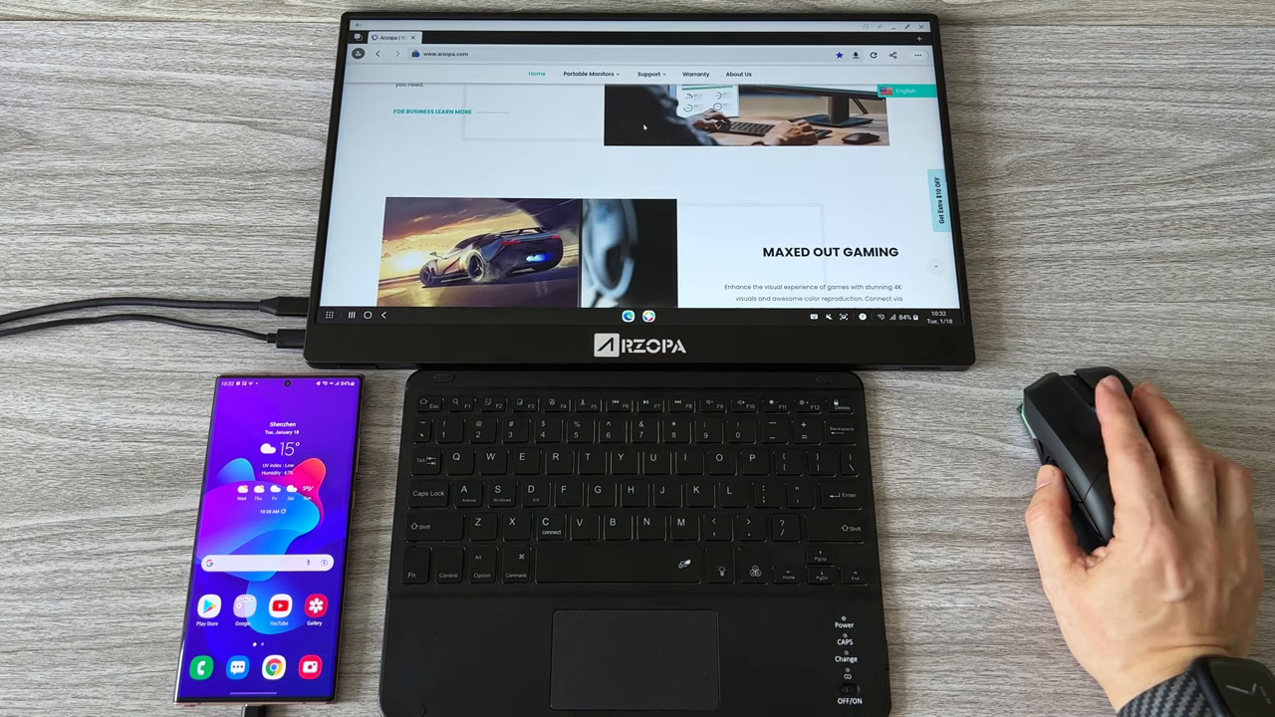
scroll(up, 3)
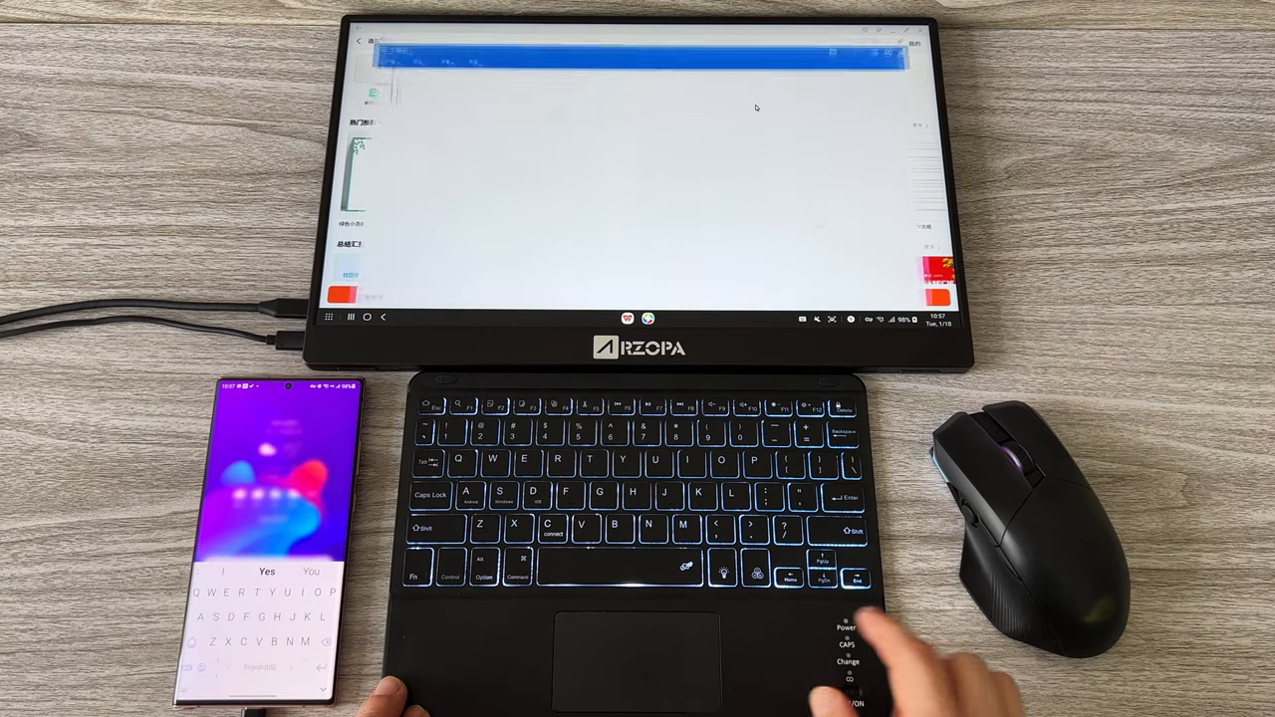
text(H)
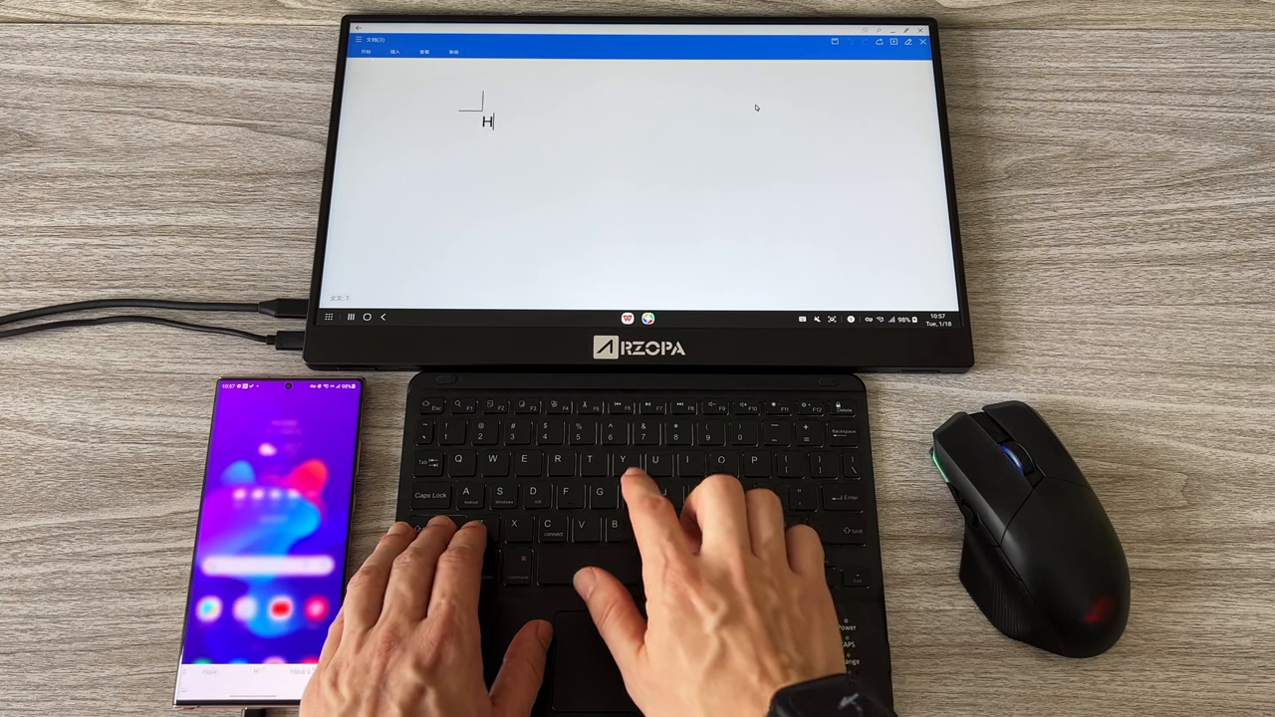
text(i)
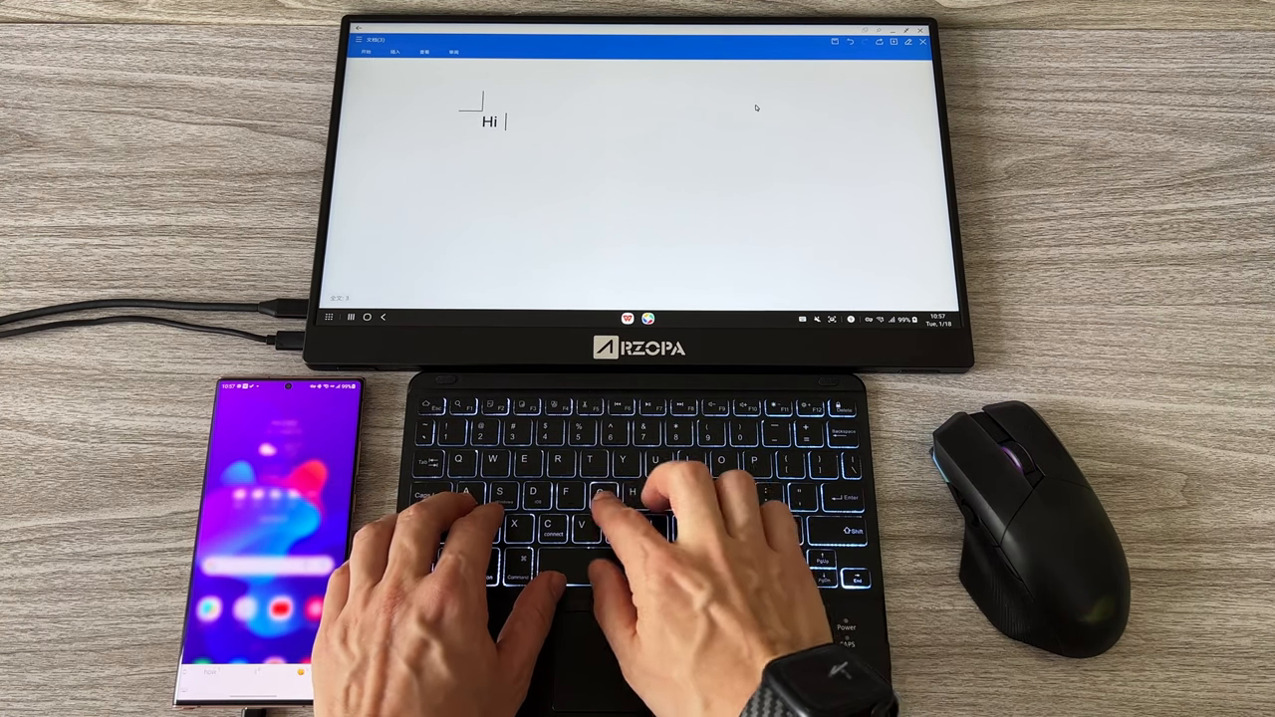